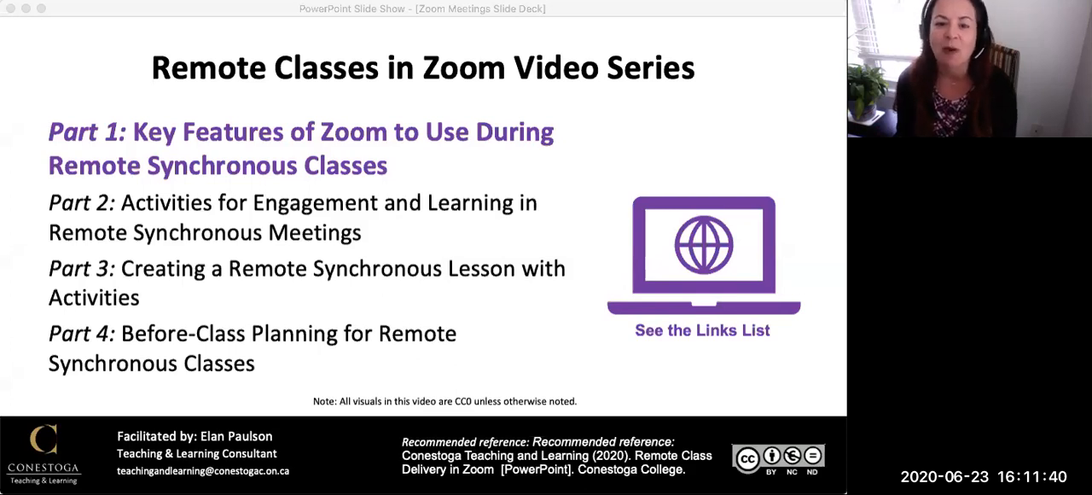
pyautogui.moveTo(502, 106)
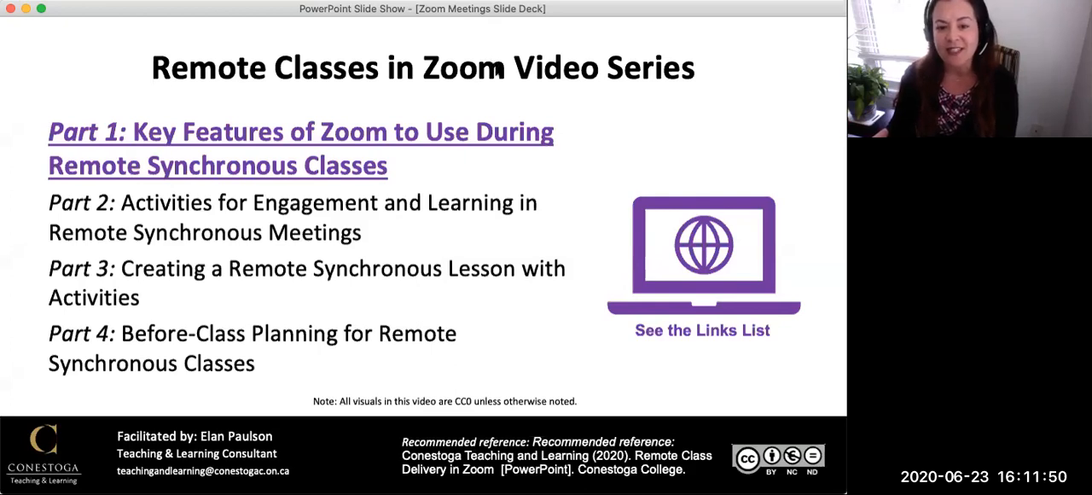
pyautogui.moveTo(498, 85)
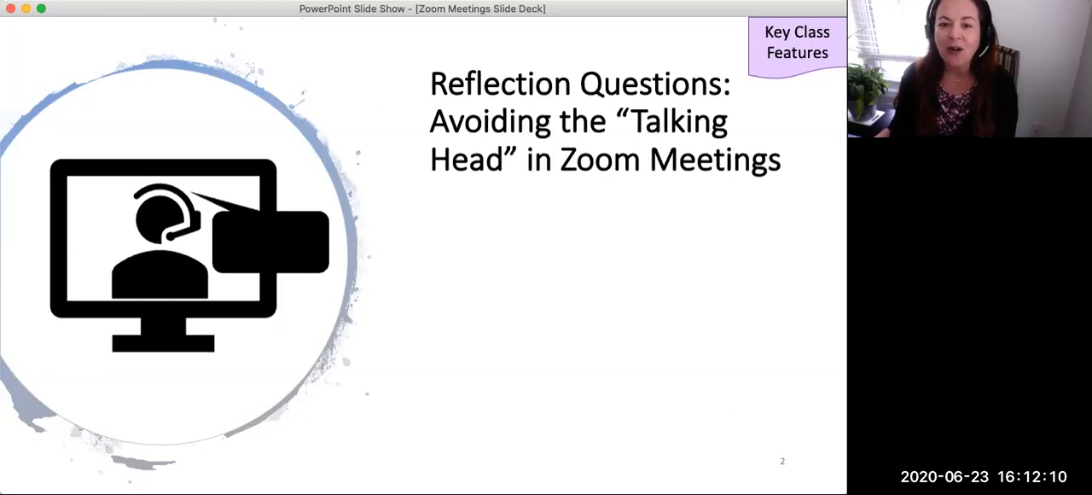
pyautogui.moveTo(378, 128)
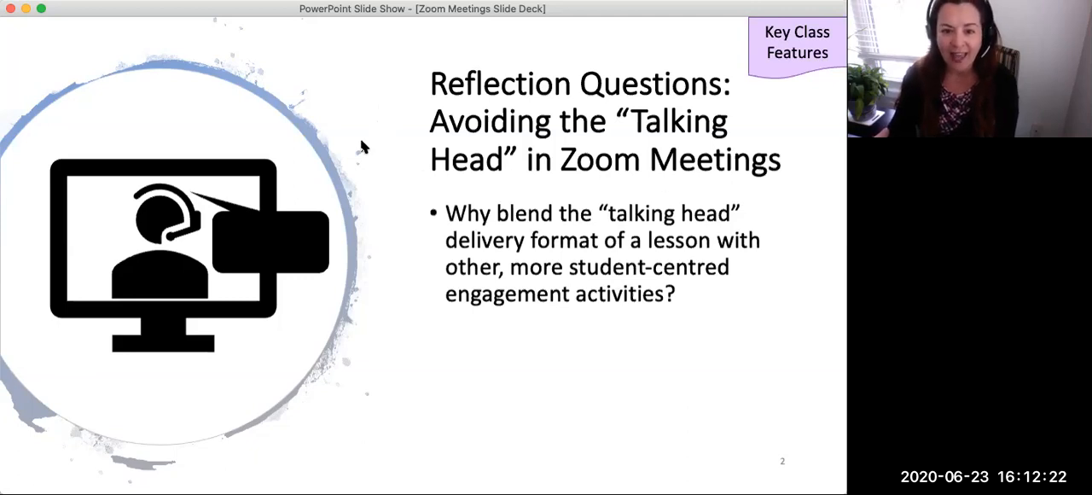
pyautogui.moveTo(348, 122)
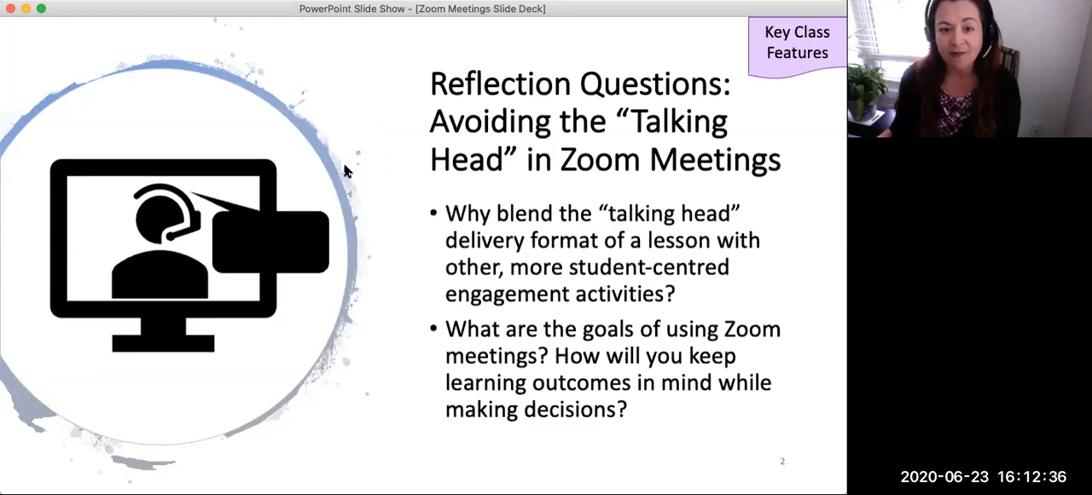
# - Advance to slide 3, the Basic Features of Zoom host/participant table
pyautogui.press('right')
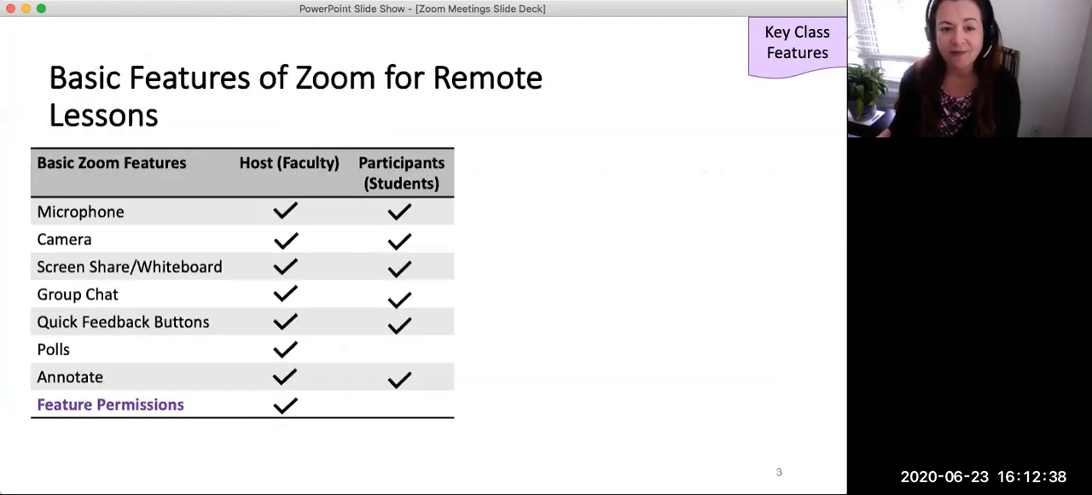
pyautogui.moveTo(515, 168)
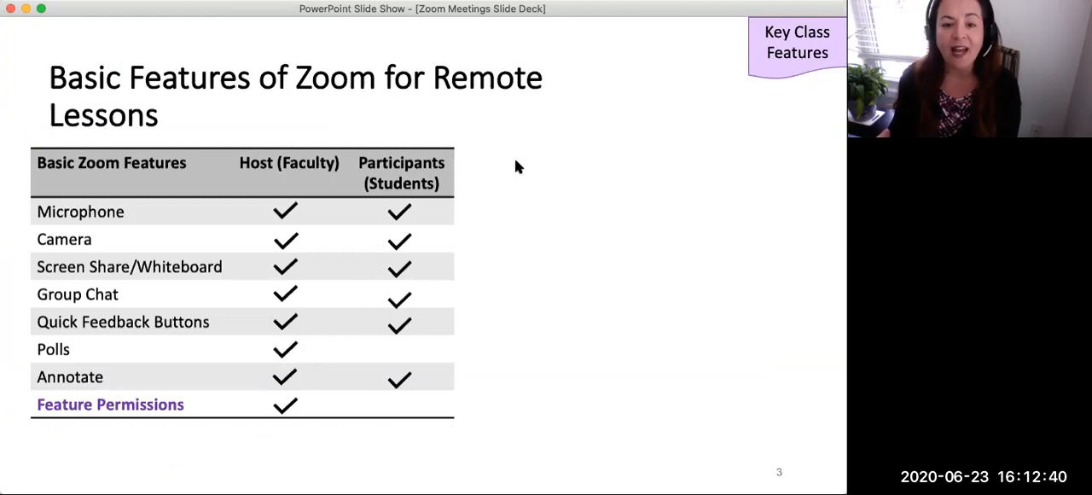
pyautogui.moveTo(537, 186)
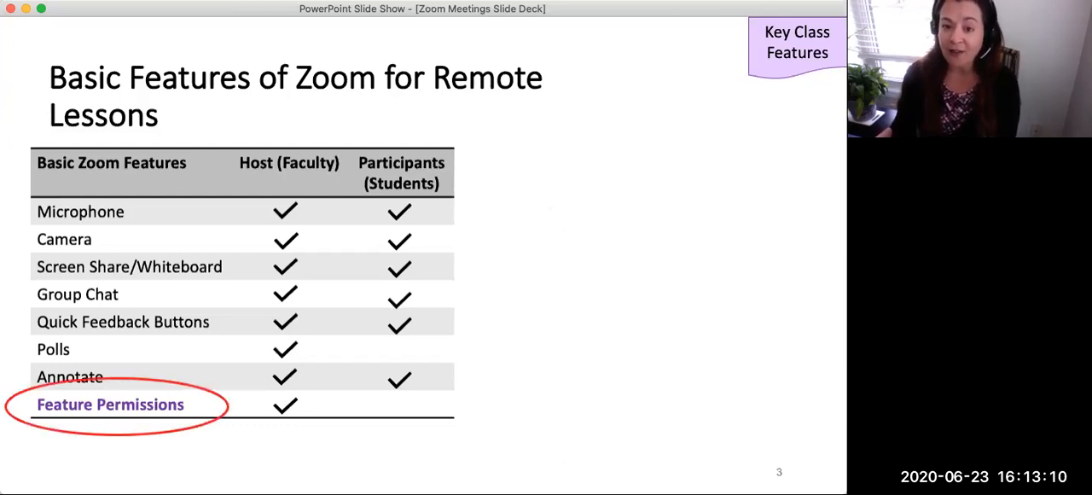
pyautogui.moveTo(535, 218)
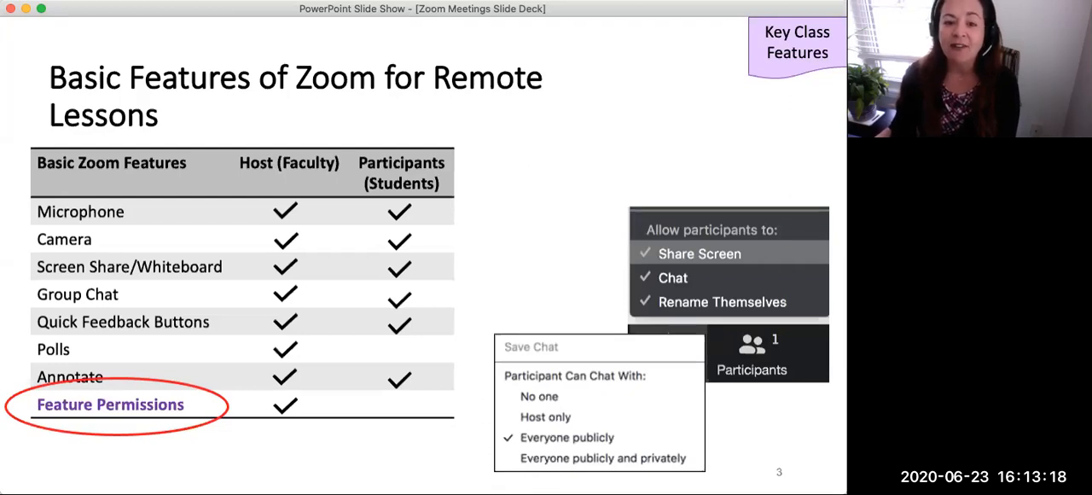
pyautogui.moveTo(563, 212)
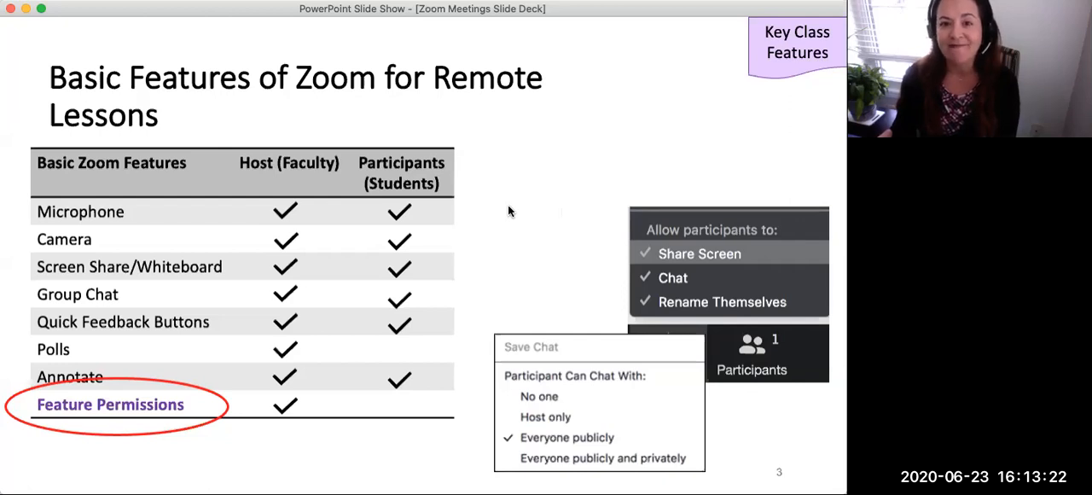
# - Advance to slide 4, Screen and Camera Sharing, and reveal the Share bullet points
pyautogui.press('right')
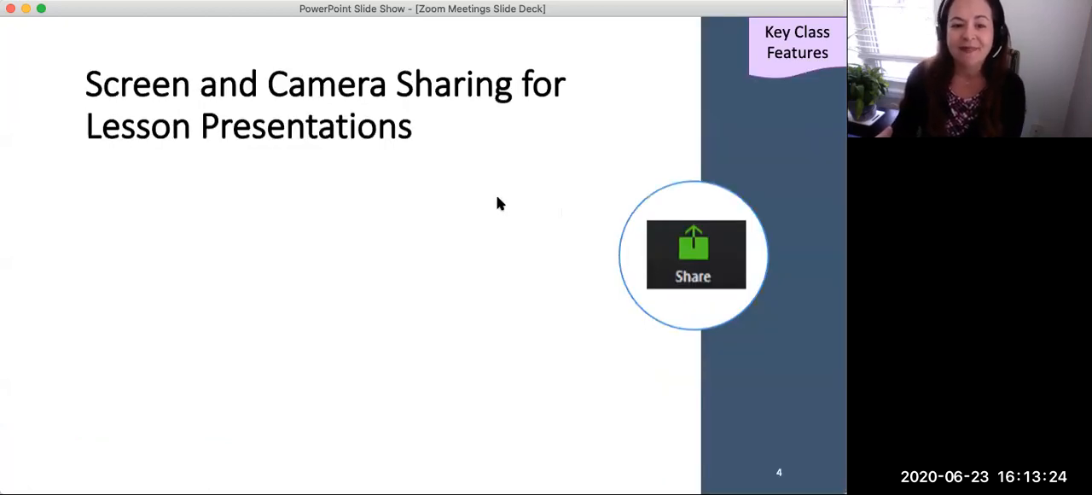
pyautogui.moveTo(464, 232)
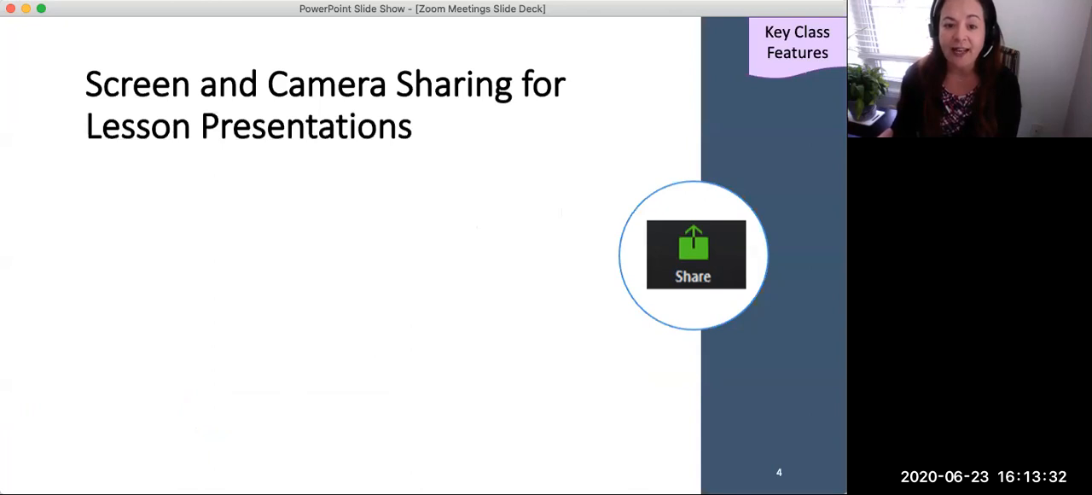
pyautogui.press('right')
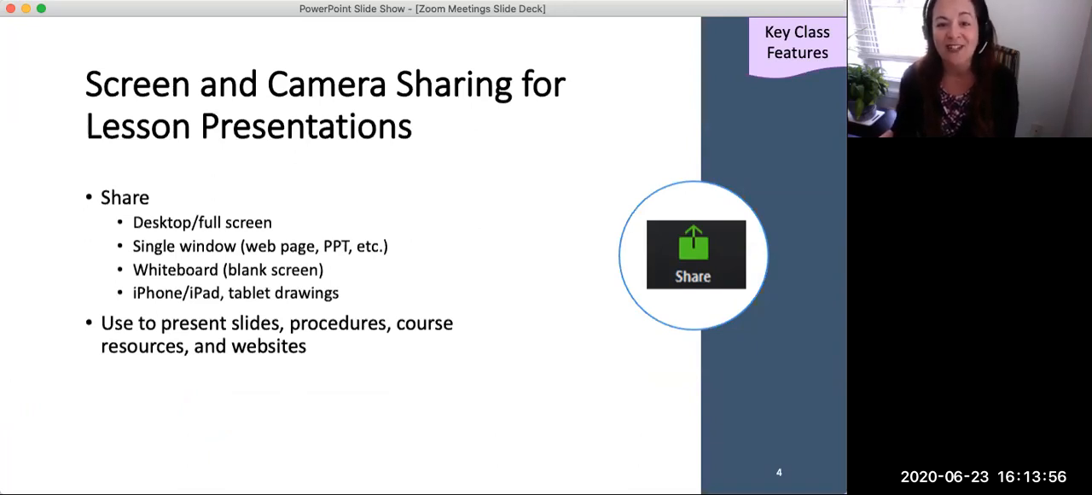
pyautogui.moveTo(501, 266)
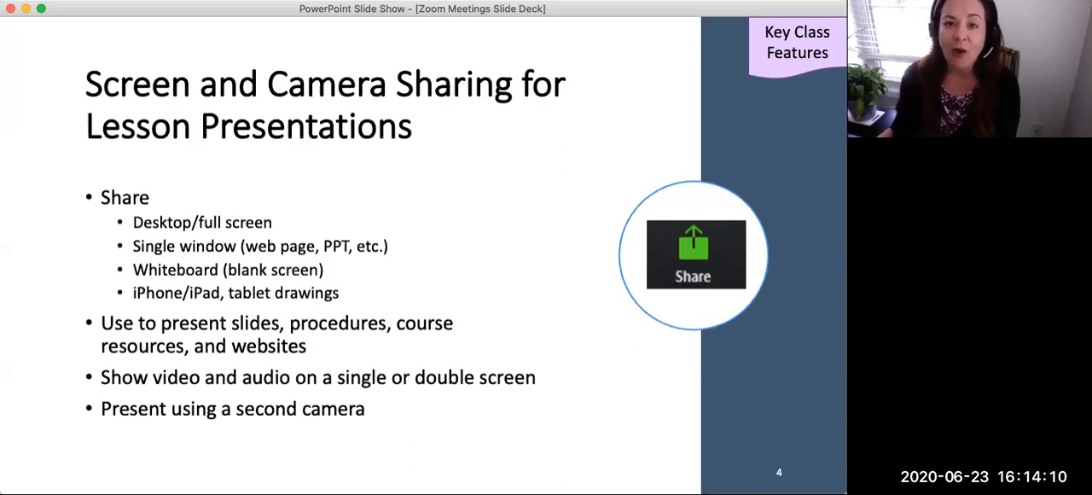
pyautogui.moveTo(418, 272)
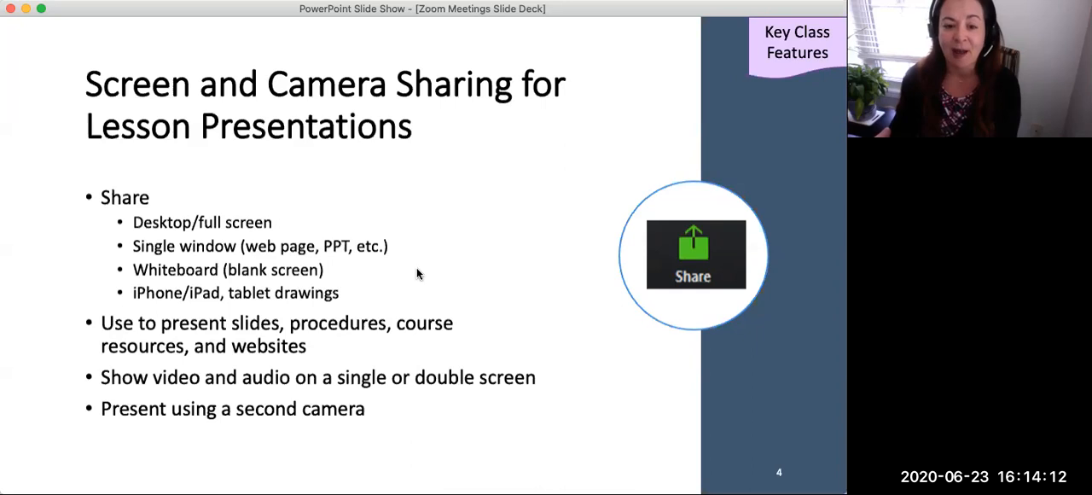
pyautogui.moveTo(450, 253)
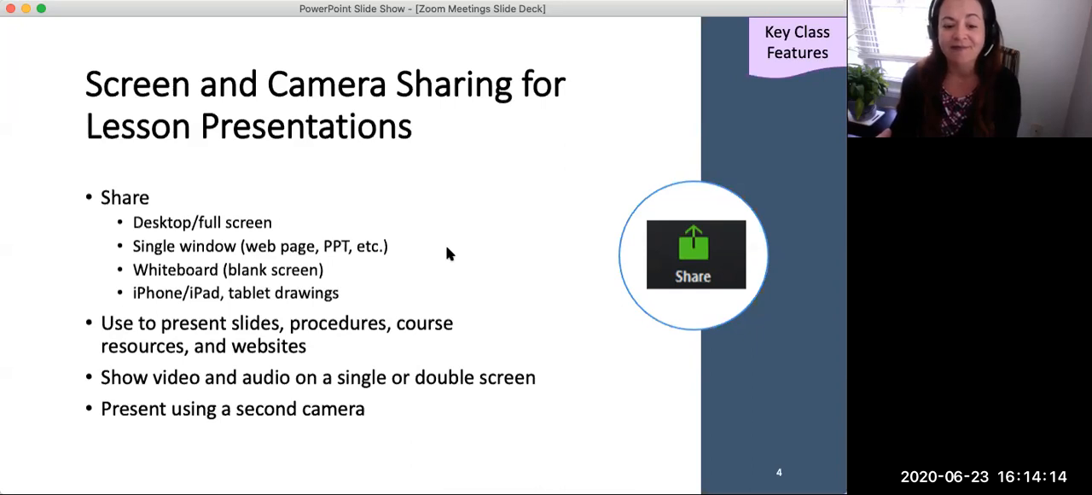
# - Advance to slide 5, Presentation Examples
pyautogui.press('right')
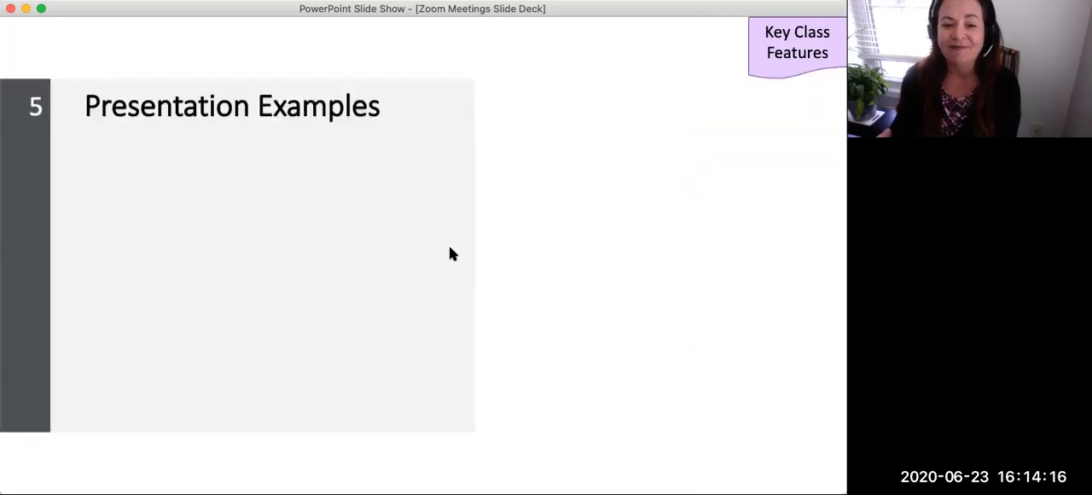
pyautogui.moveTo(555, 281)
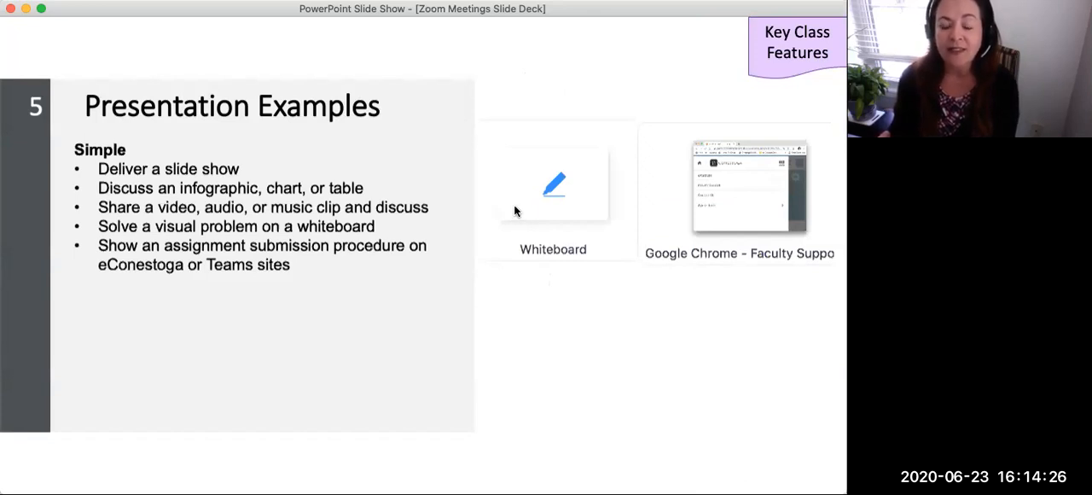
pyautogui.moveTo(426, 174)
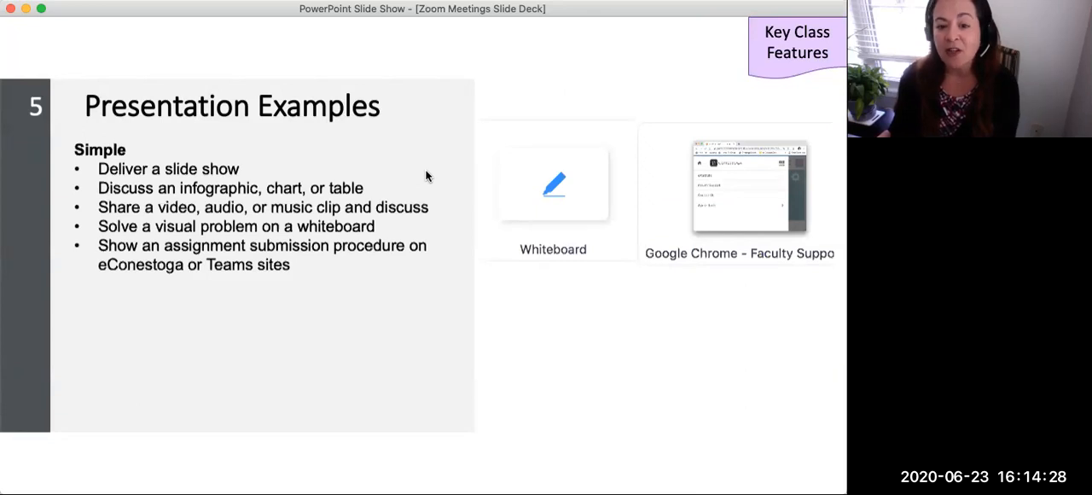
pyautogui.moveTo(442, 194)
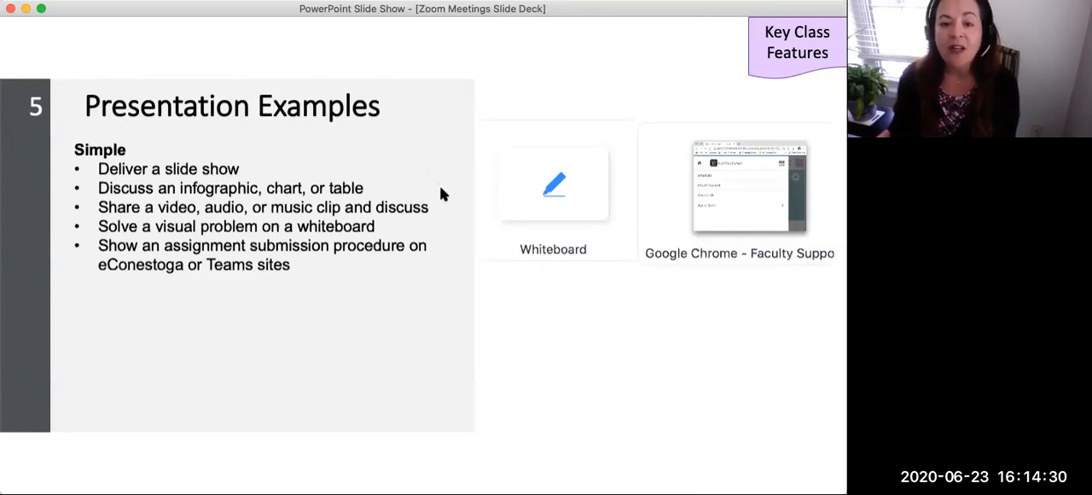
pyautogui.moveTo(488, 141)
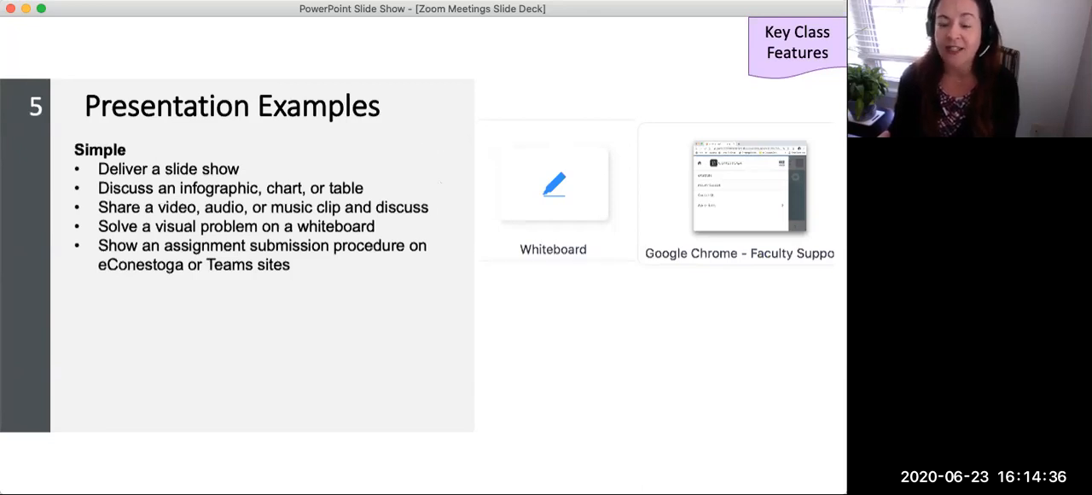
pyautogui.moveTo(502, 96)
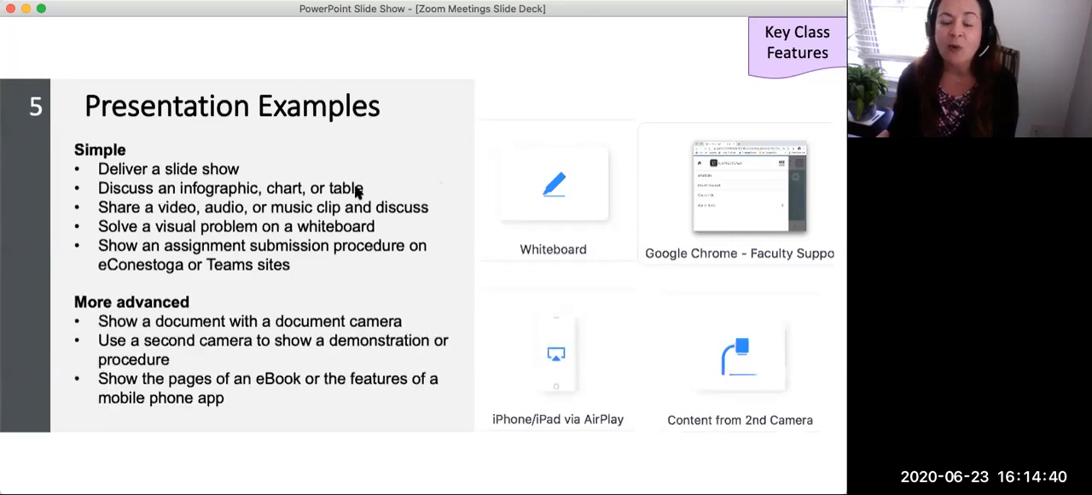
pyautogui.moveTo(370, 220)
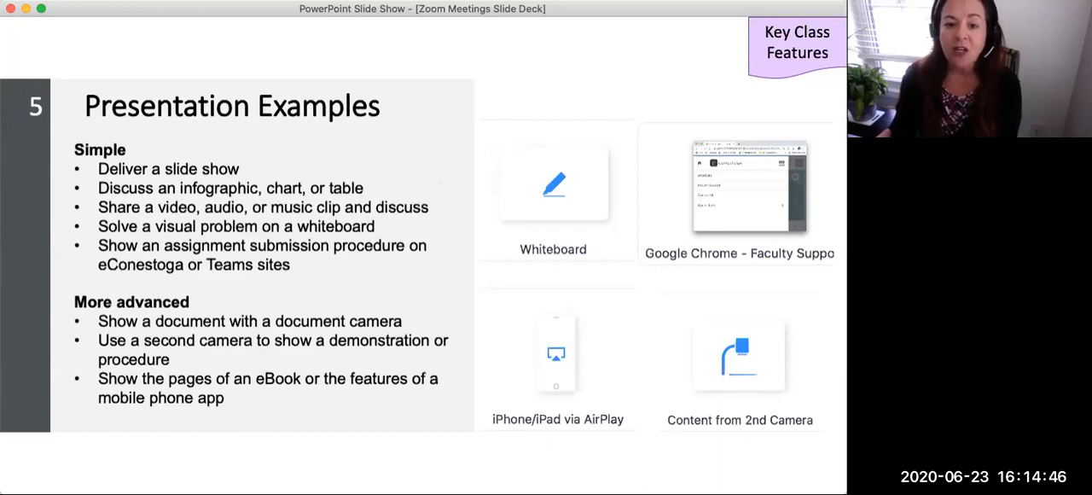
pyautogui.moveTo(392, 201)
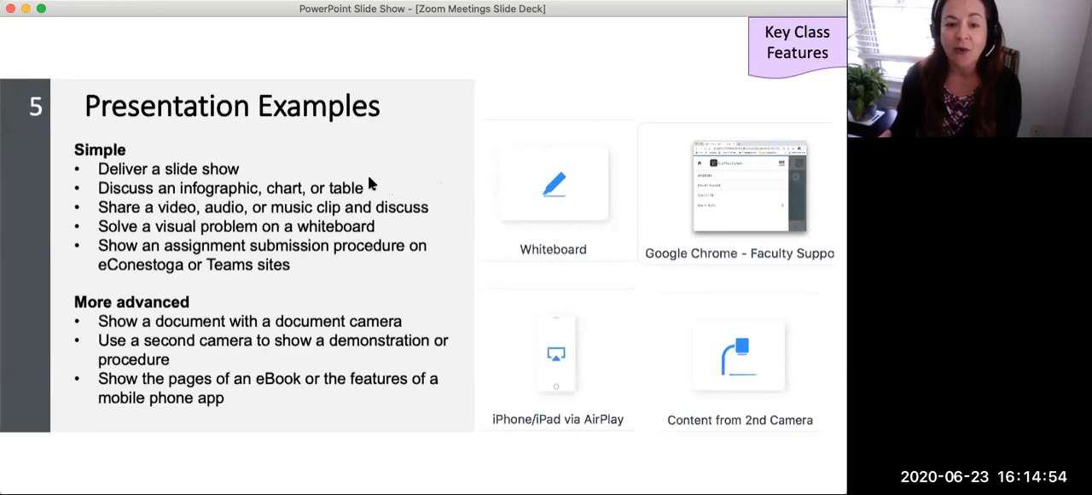
pyautogui.moveTo(367, 170)
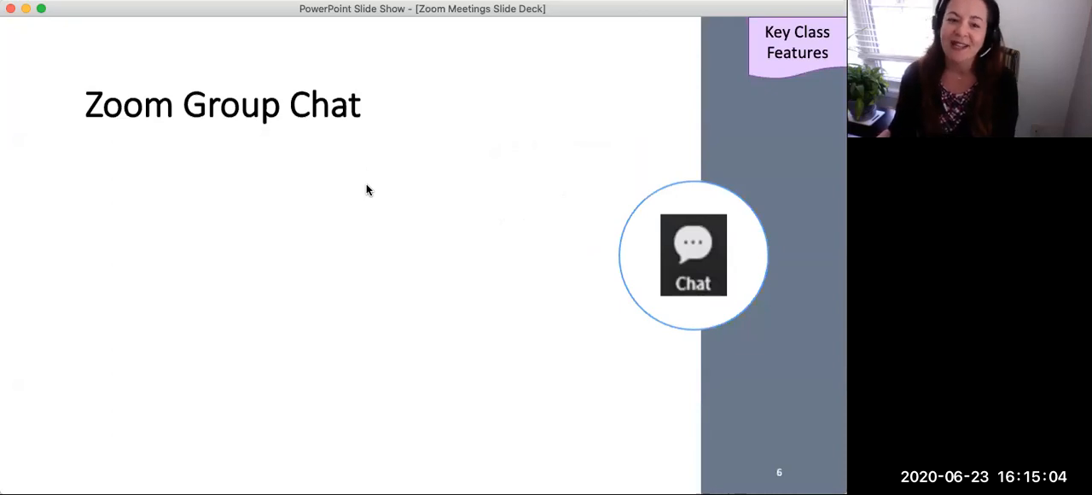
pyautogui.moveTo(232, 77)
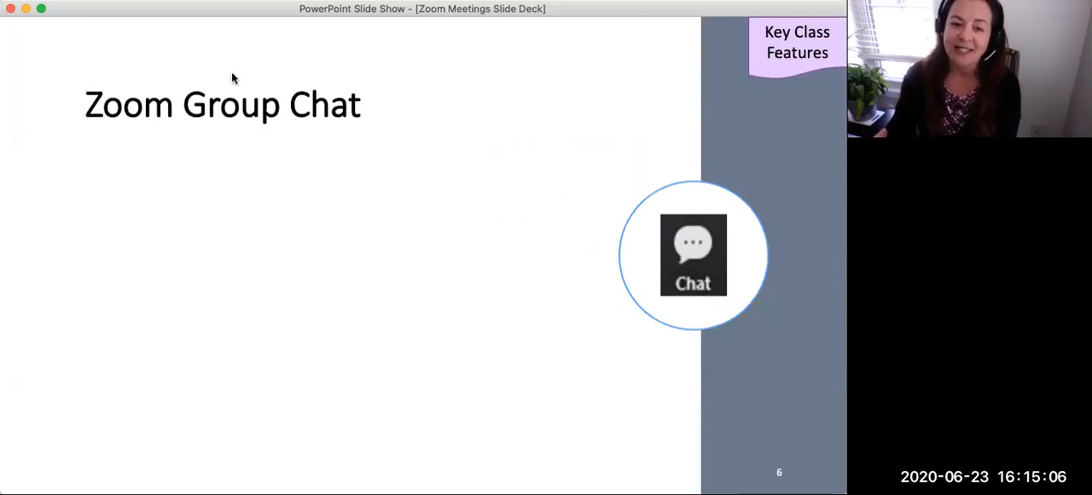
pyautogui.moveTo(358, 181)
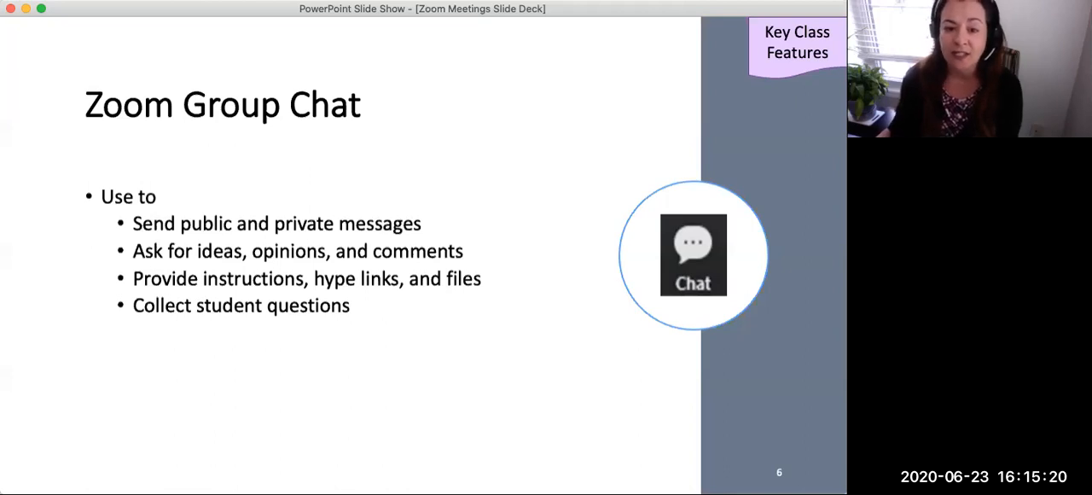
pyautogui.moveTo(427, 218)
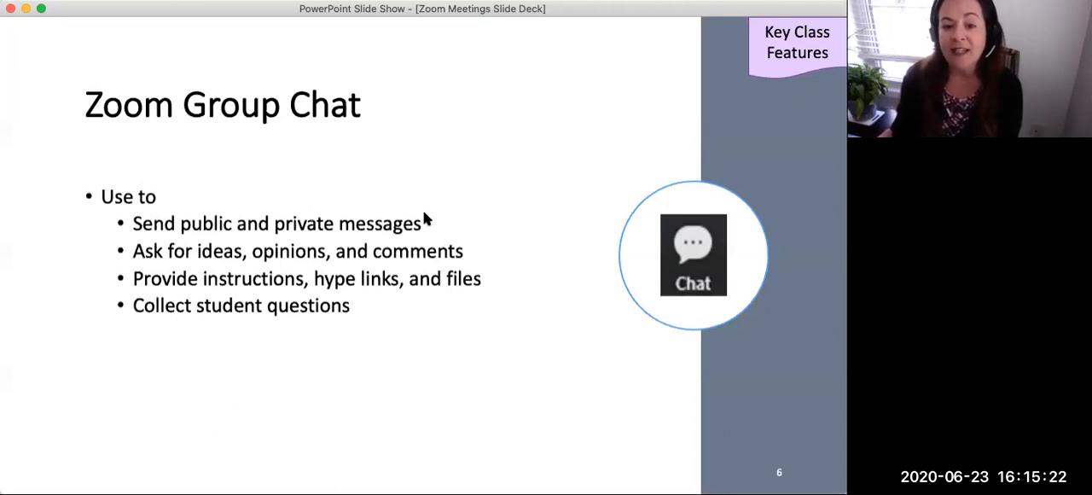
pyautogui.moveTo(370, 172)
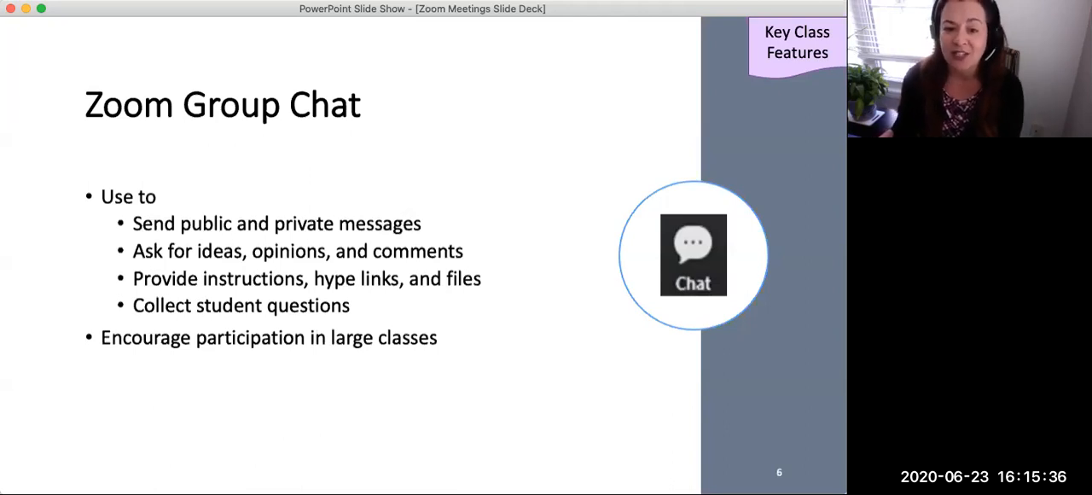
pyautogui.moveTo(336, 189)
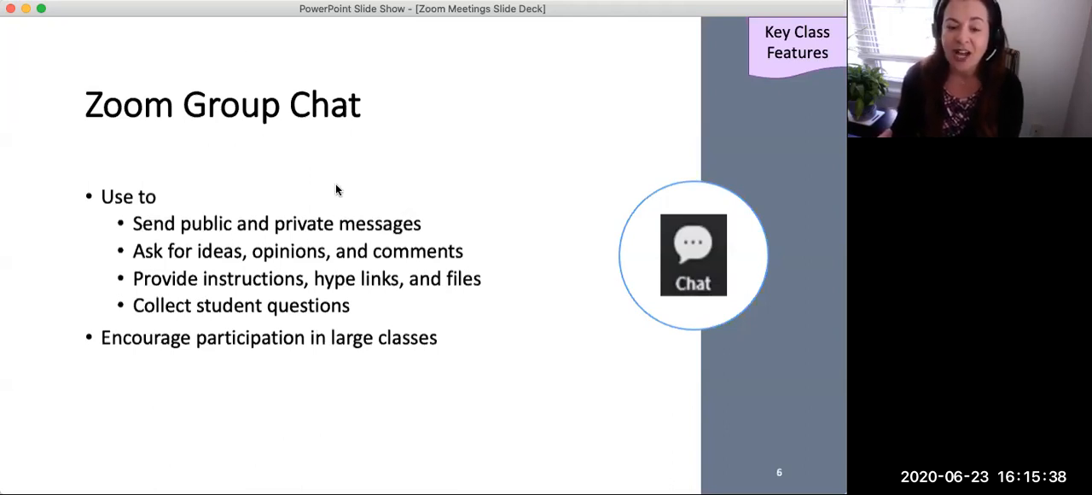
pyautogui.moveTo(352, 198)
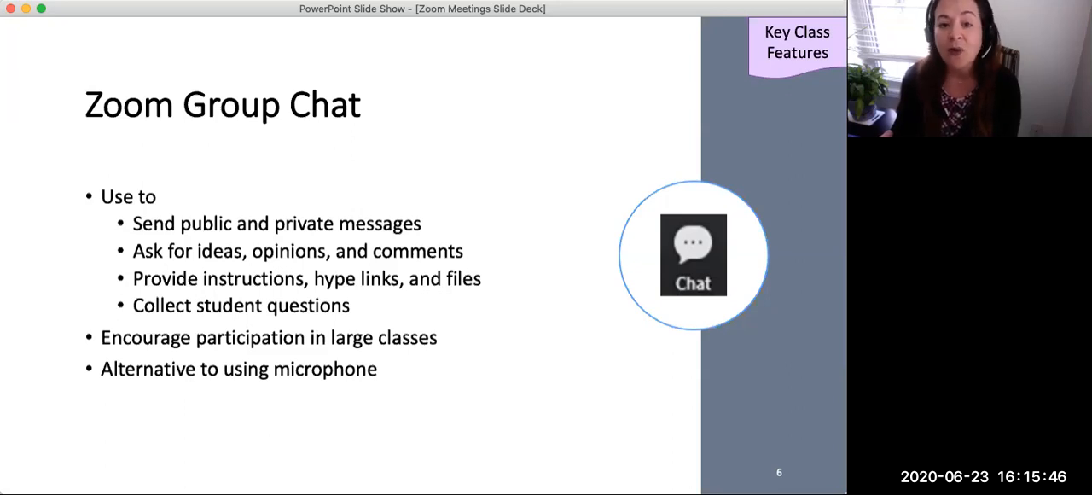
pyautogui.moveTo(346, 187)
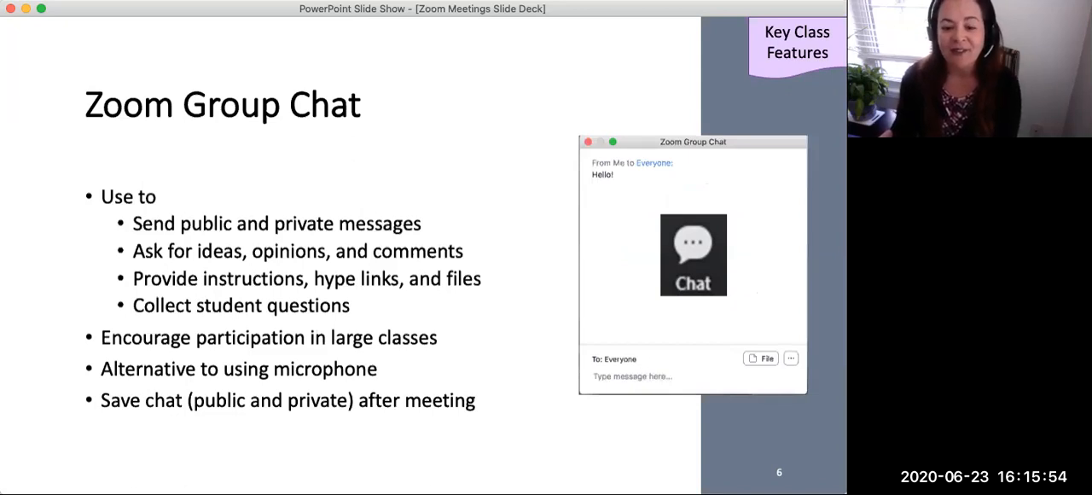
# - Advance from the Zoom Group Chat slide to slide 7, Quick Feedback Buttons
pyautogui.press('right')
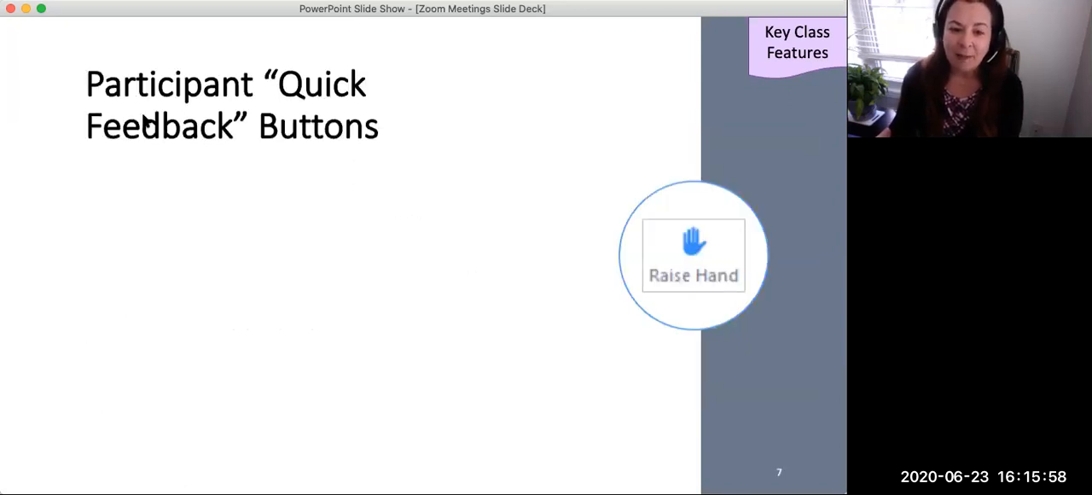
pyautogui.moveTo(316, 194)
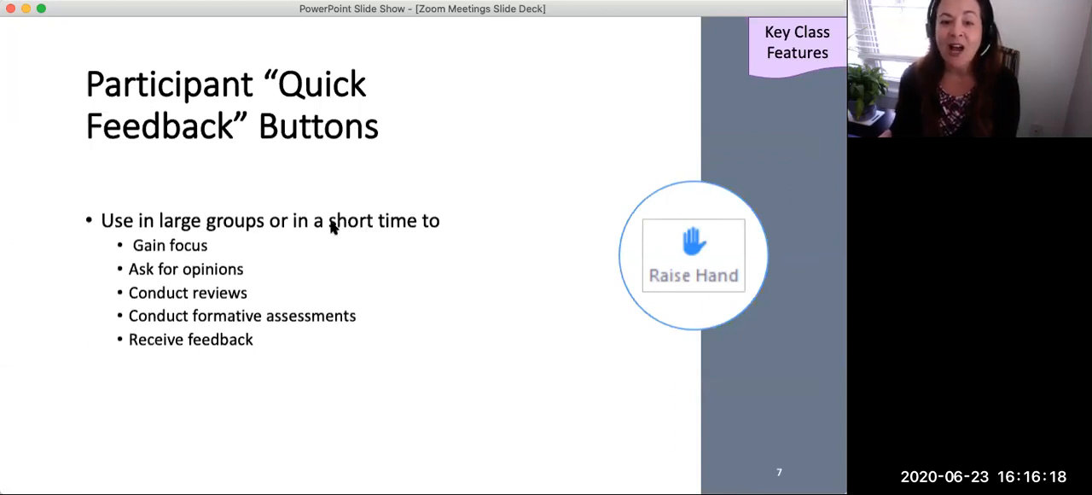
pyautogui.moveTo(347, 210)
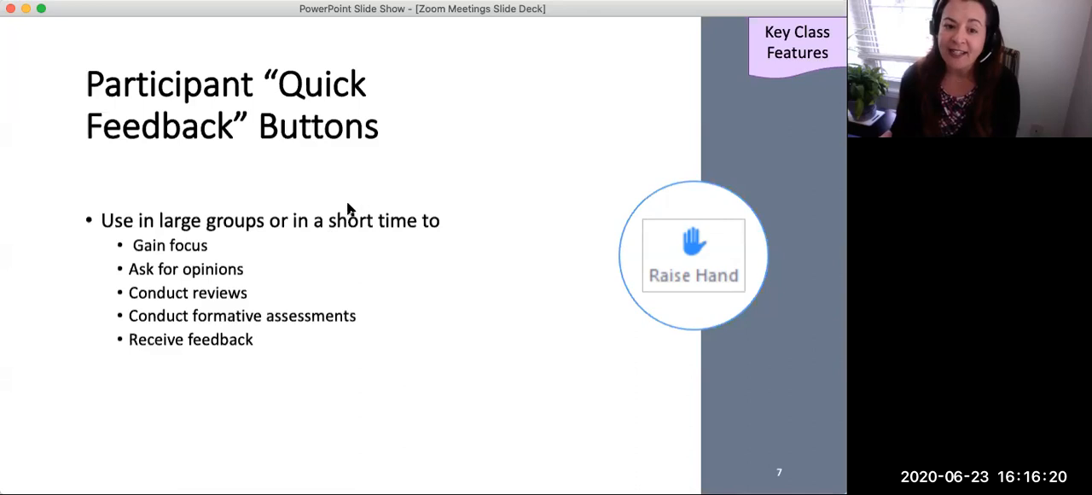
pyautogui.moveTo(335, 215)
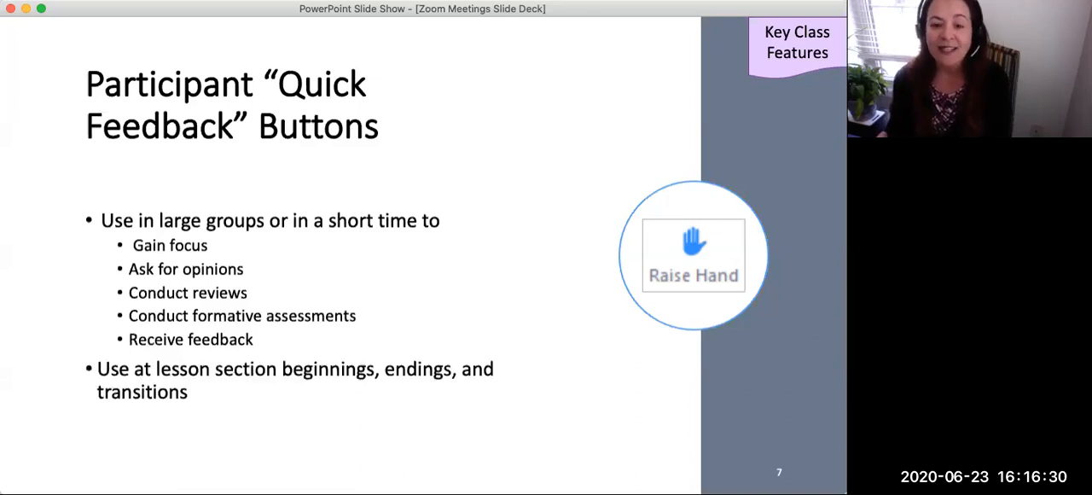
pyautogui.moveTo(332, 208)
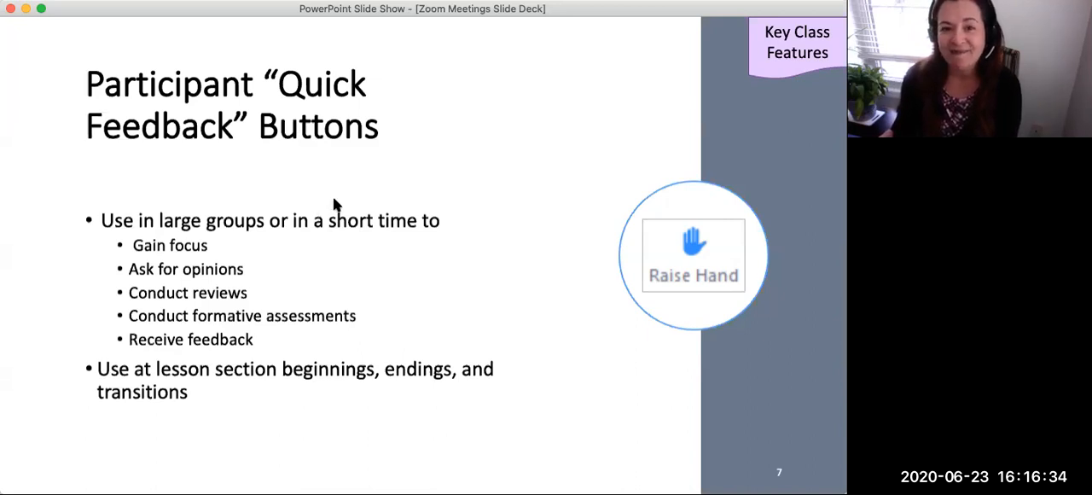
# - Advance from Quick Feedback Buttons to slide 8, Quick Feedback Examples
pyautogui.press('right')
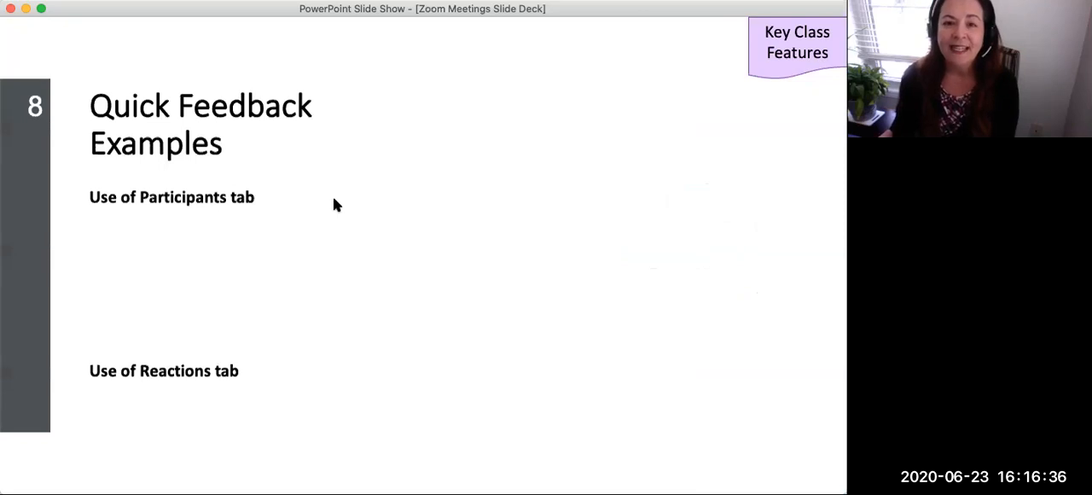
pyautogui.moveTo(360, 215)
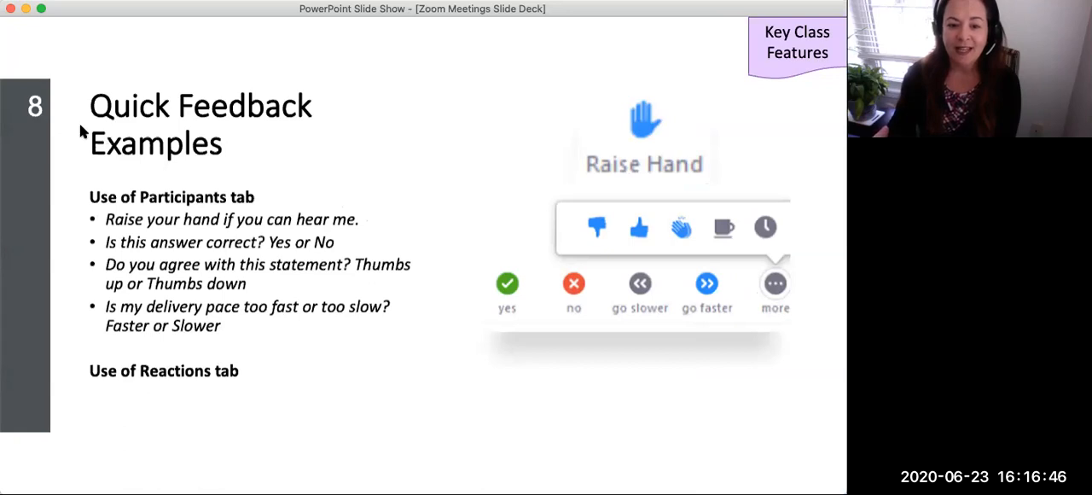
pyautogui.moveTo(402, 191)
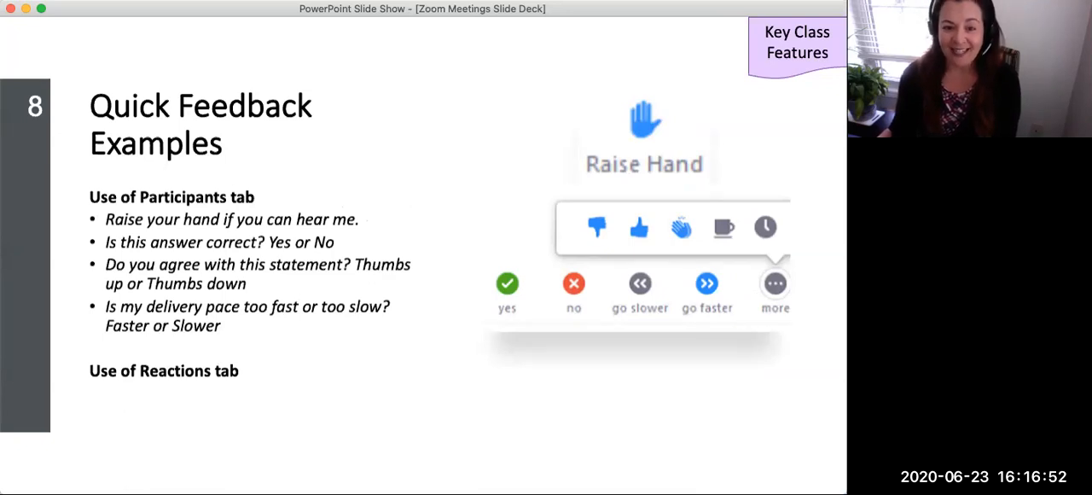
pyautogui.moveTo(358, 176)
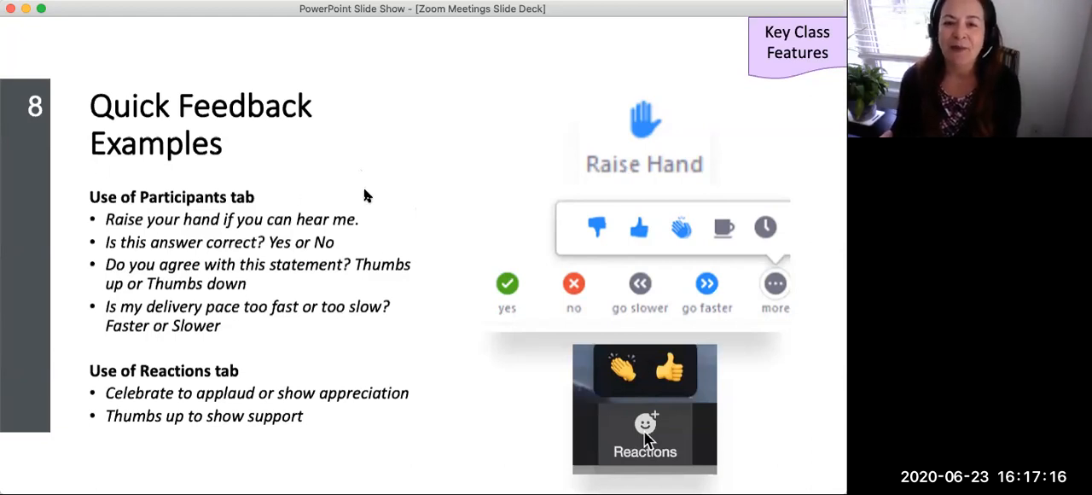
# - Advance from the Participants and Reactions examples to slide 9, Polls
pyautogui.press('right')
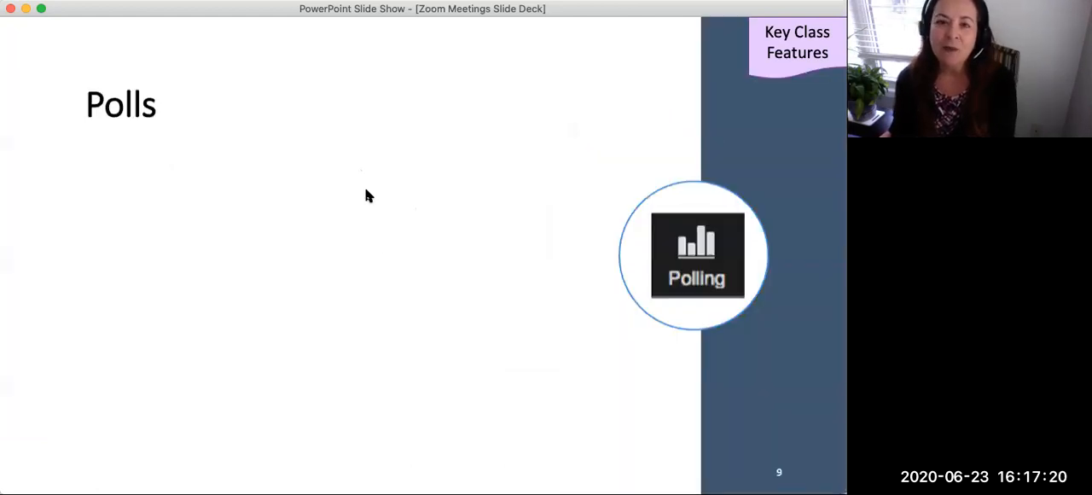
pyautogui.moveTo(356, 174)
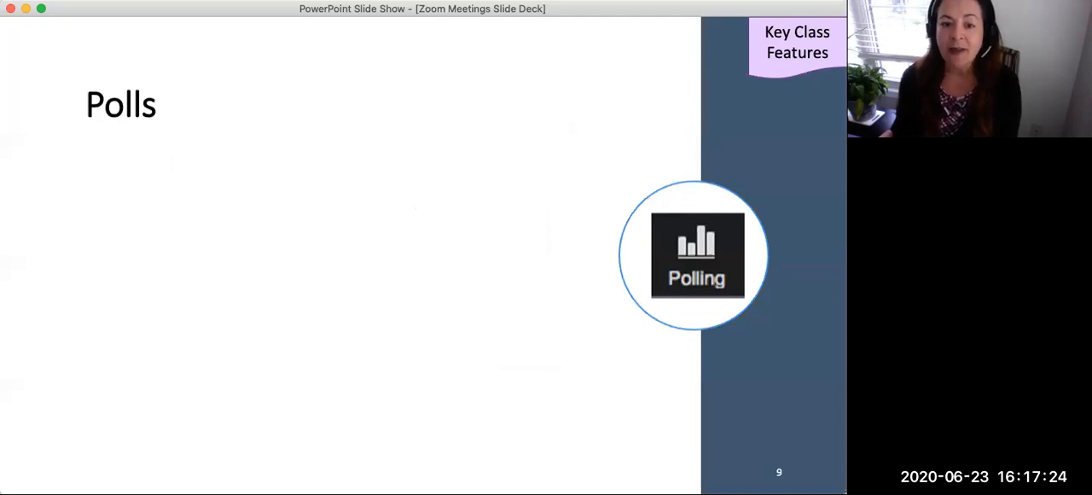
# - Reveal the polling points on slide 9, then advance to slide 10, Poll Question Examples
pyautogui.press('right')
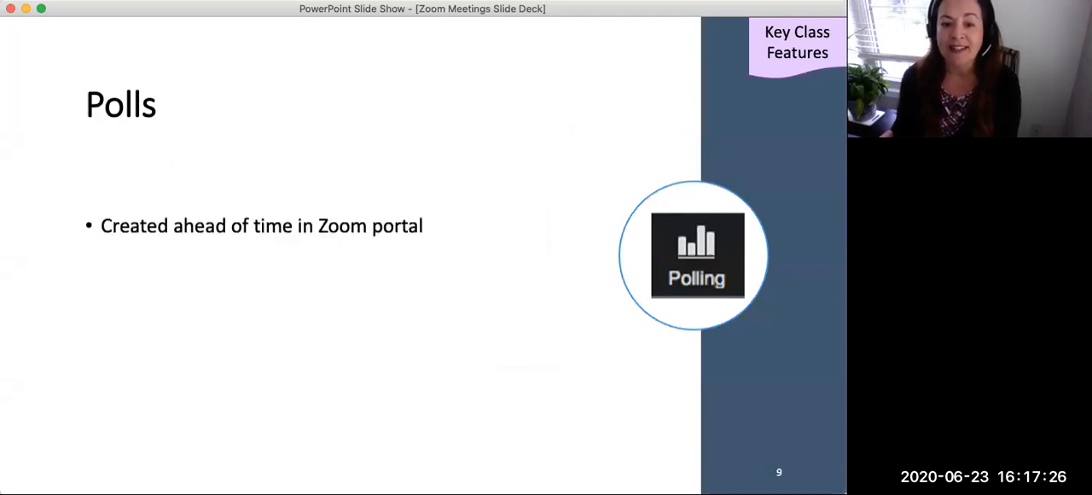
pyautogui.press('right')
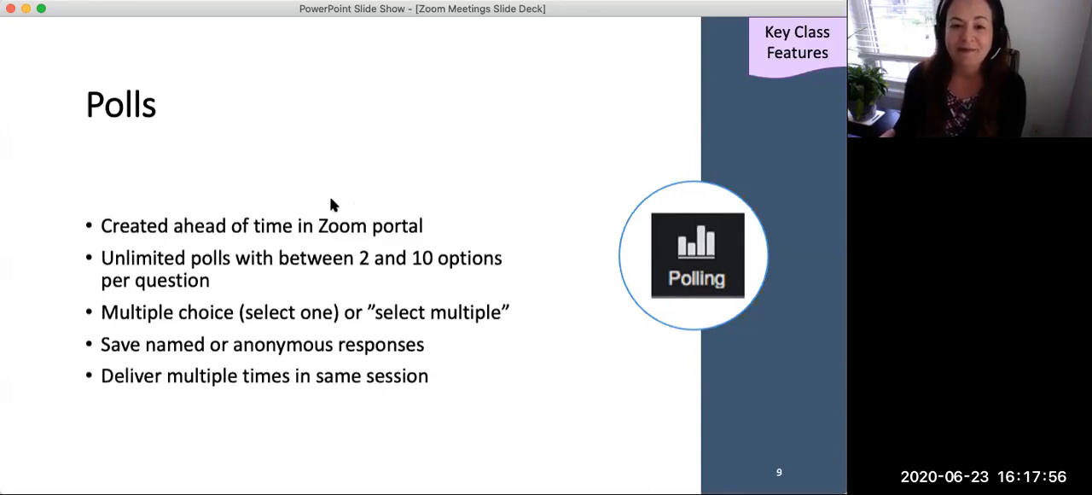
pyautogui.press('right')
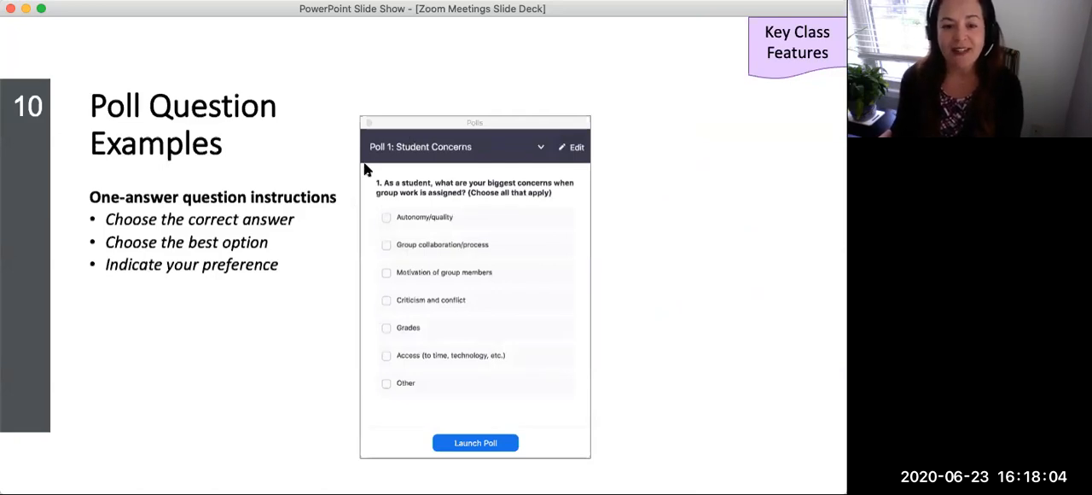
pyautogui.moveTo(329, 215)
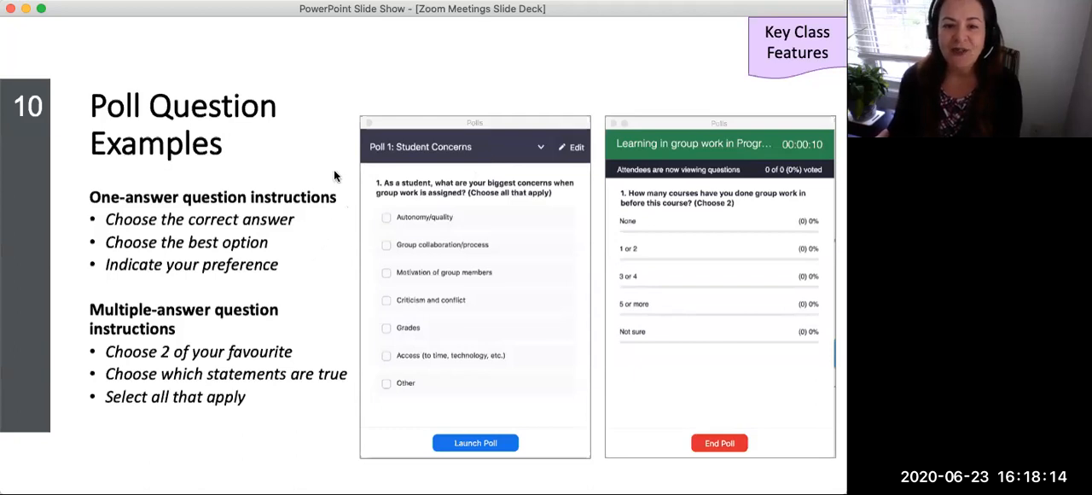
pyautogui.moveTo(306, 174)
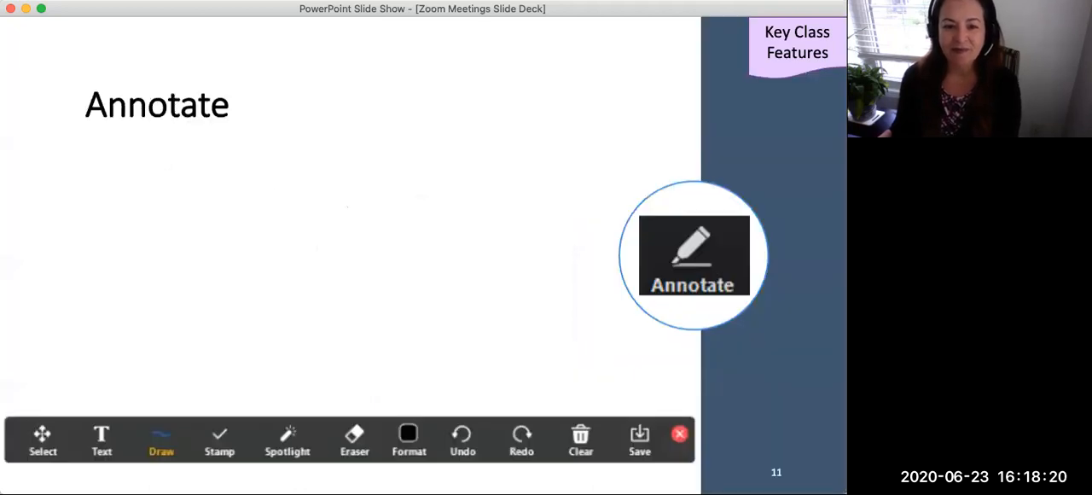
pyautogui.moveTo(413, 203)
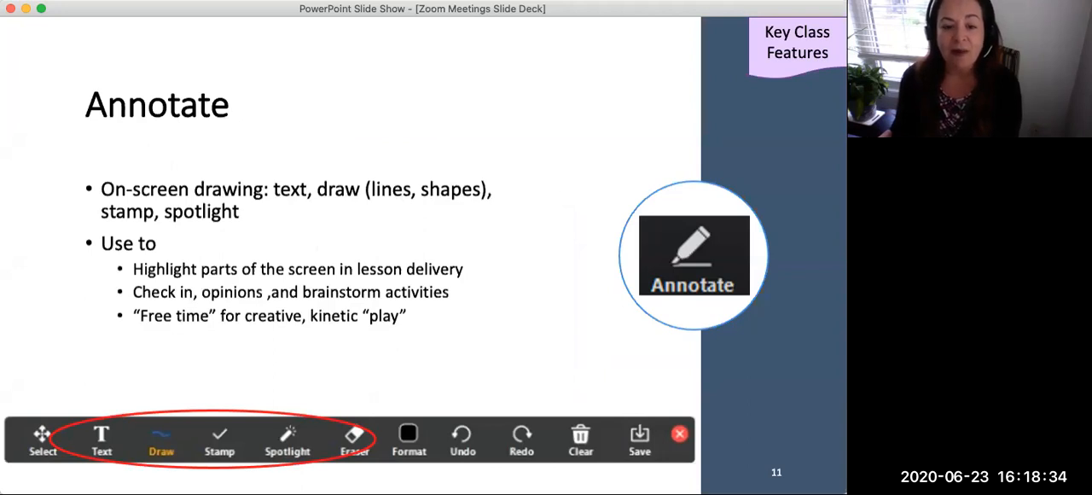
pyautogui.moveTo(324, 114)
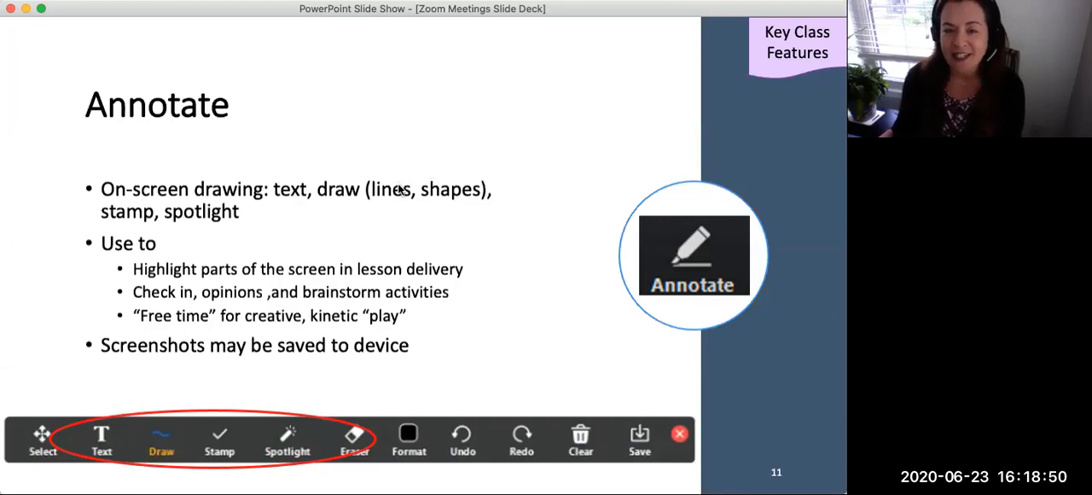
pyautogui.moveTo(430, 179)
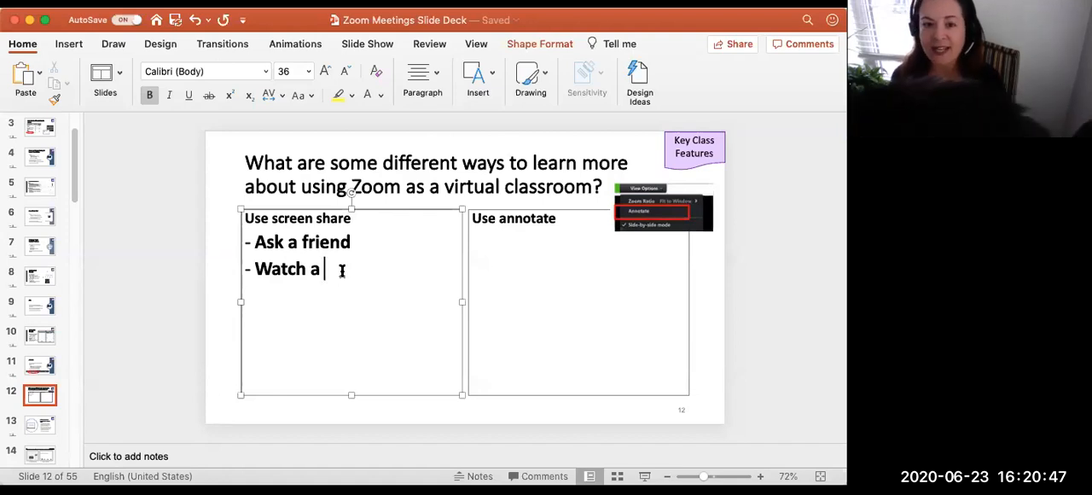
# - Type 'video' and 'colleague' to complete the Watch a video and Watch a colleague items
pyautogui.write('video')
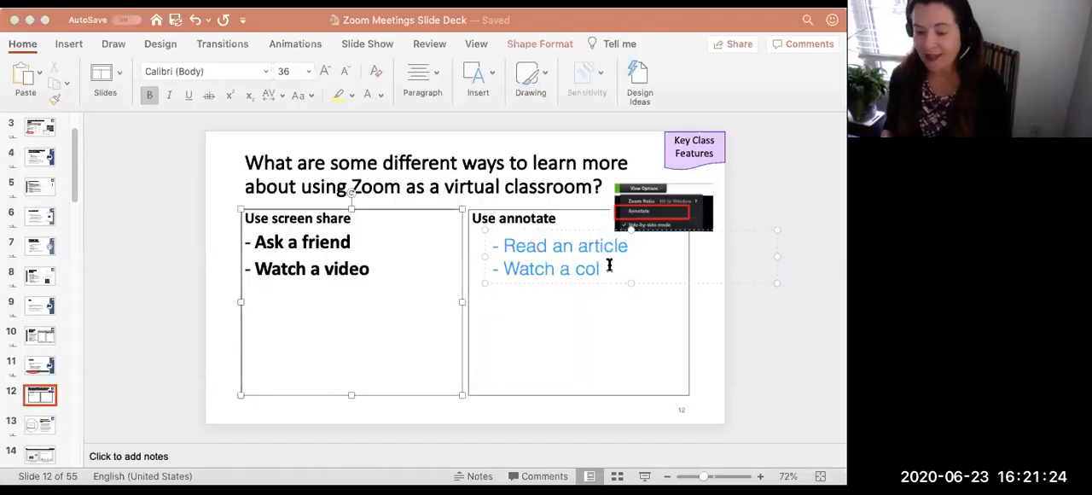
pyautogui.write('lea')
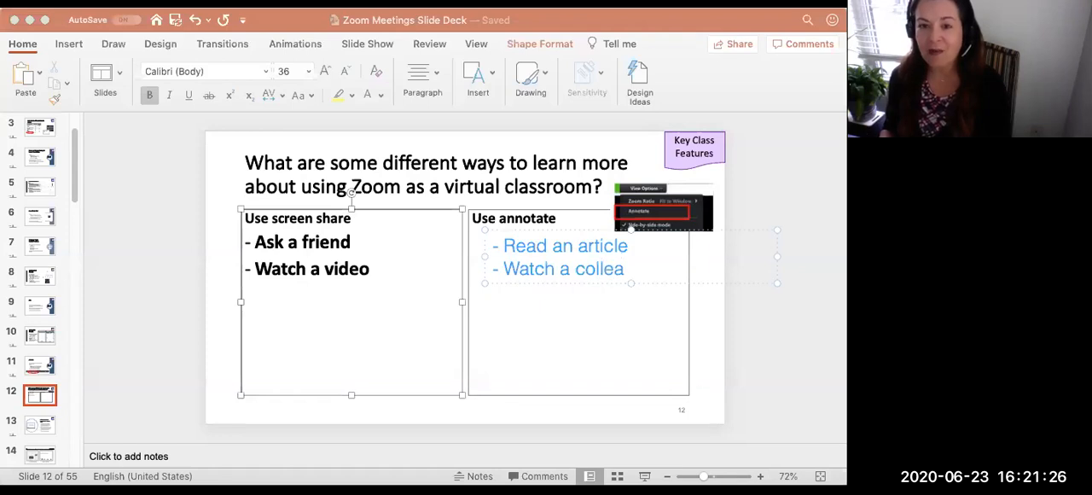
pyautogui.write('gu')
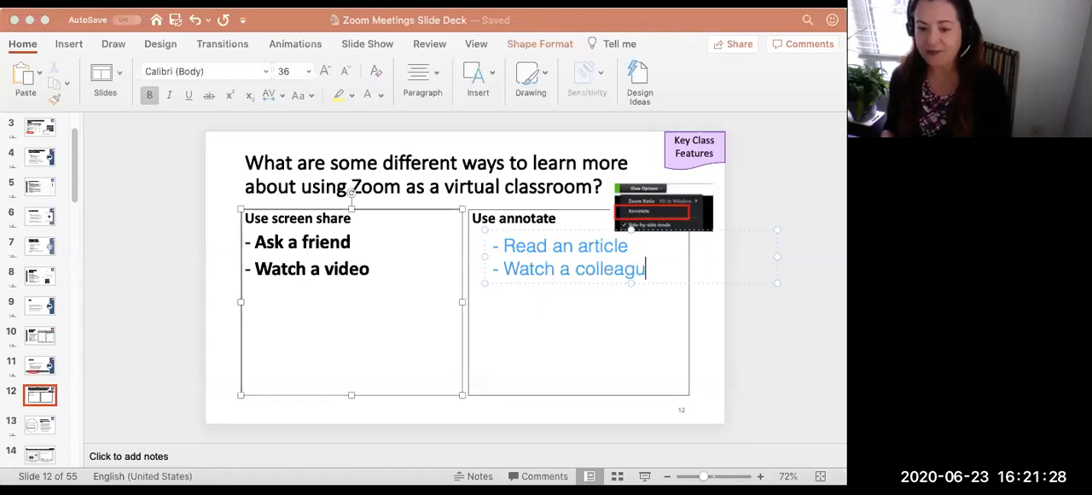
pyautogui.write('e')
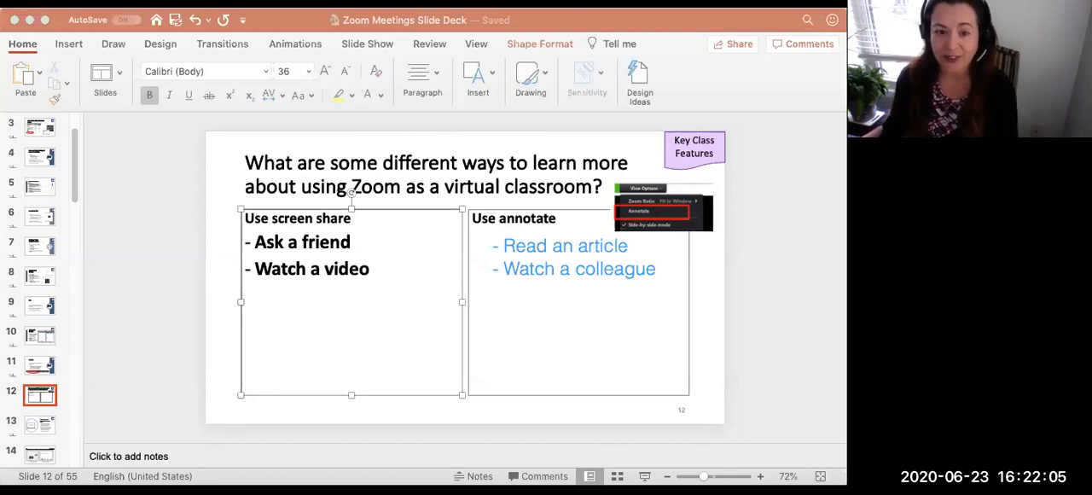
pyautogui.moveTo(299, 140)
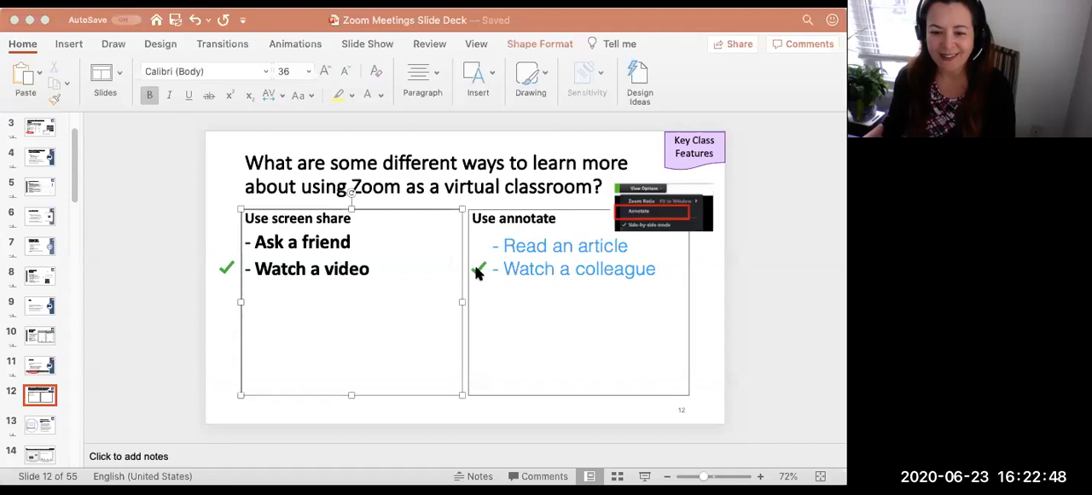
# - Stamp checkmarks beside Watch a colleague with Zoom's annotate tool
pyautogui.click(672, 268)
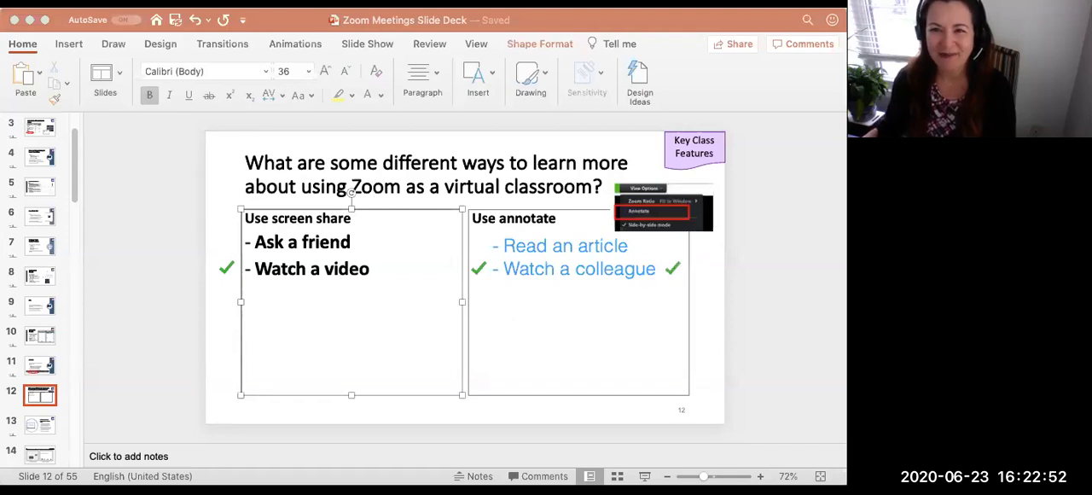
pyautogui.click(366, 44)
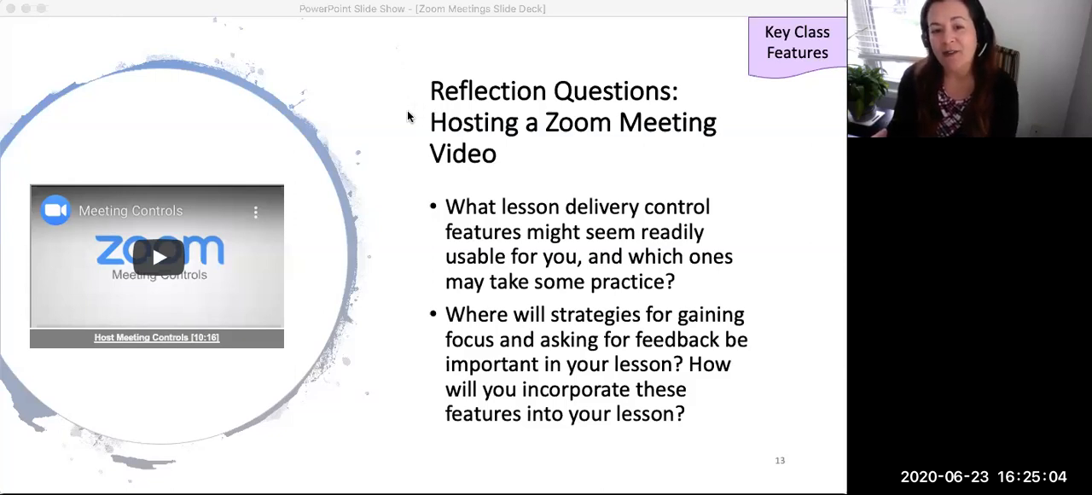
pyautogui.moveTo(396, 99)
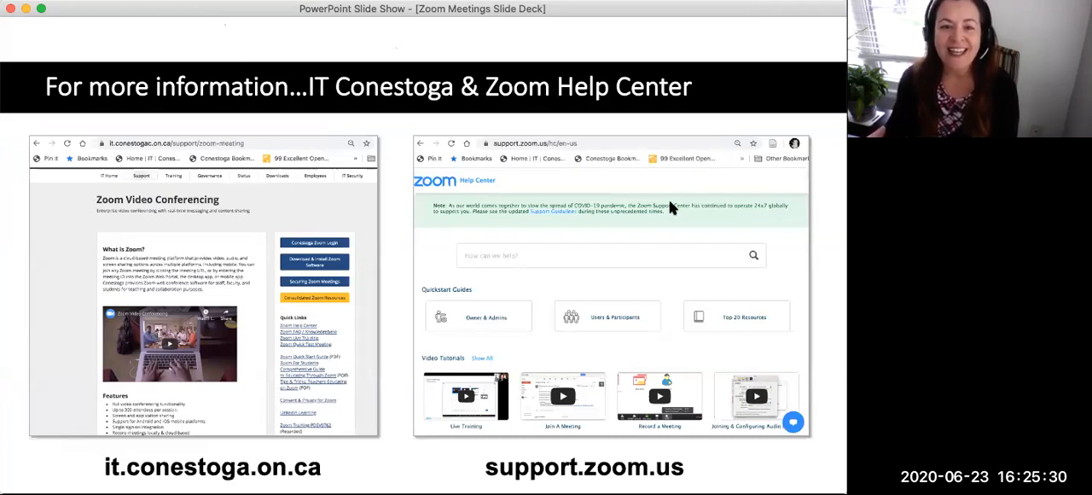
pyautogui.moveTo(635, 232)
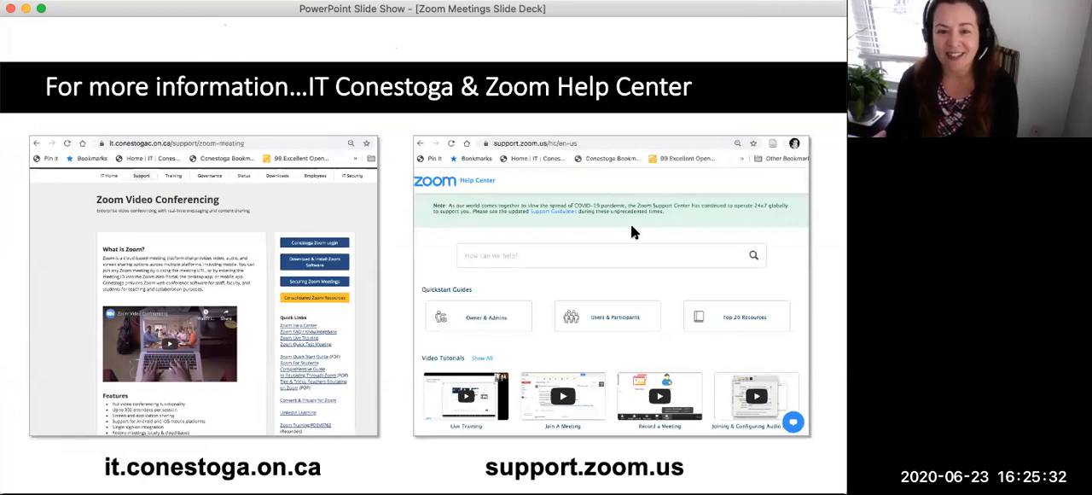